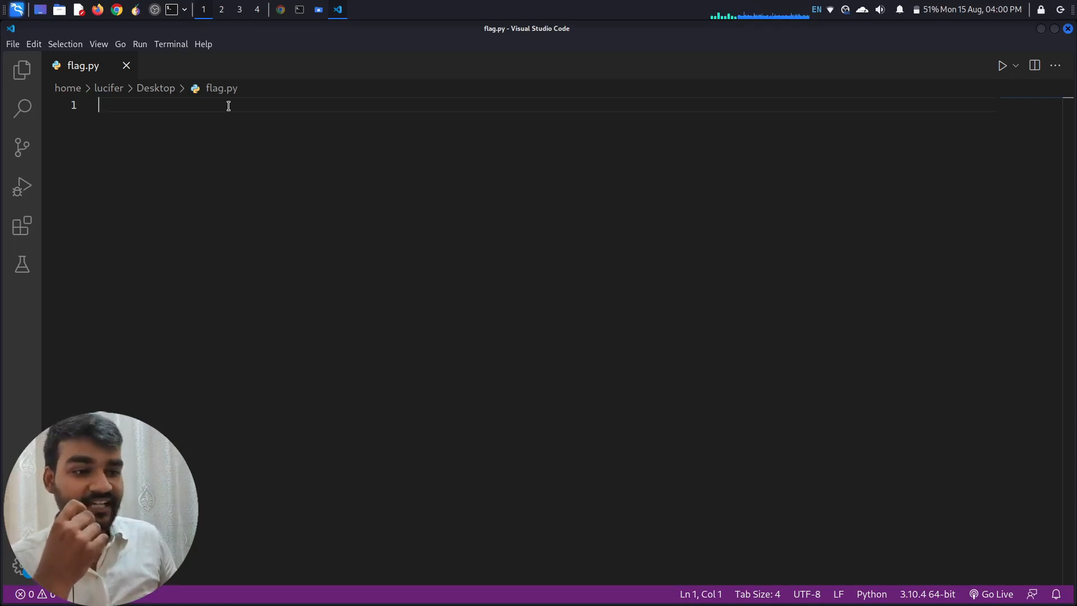
{"action": "mouse_move", "coordinate": [79, 226]}
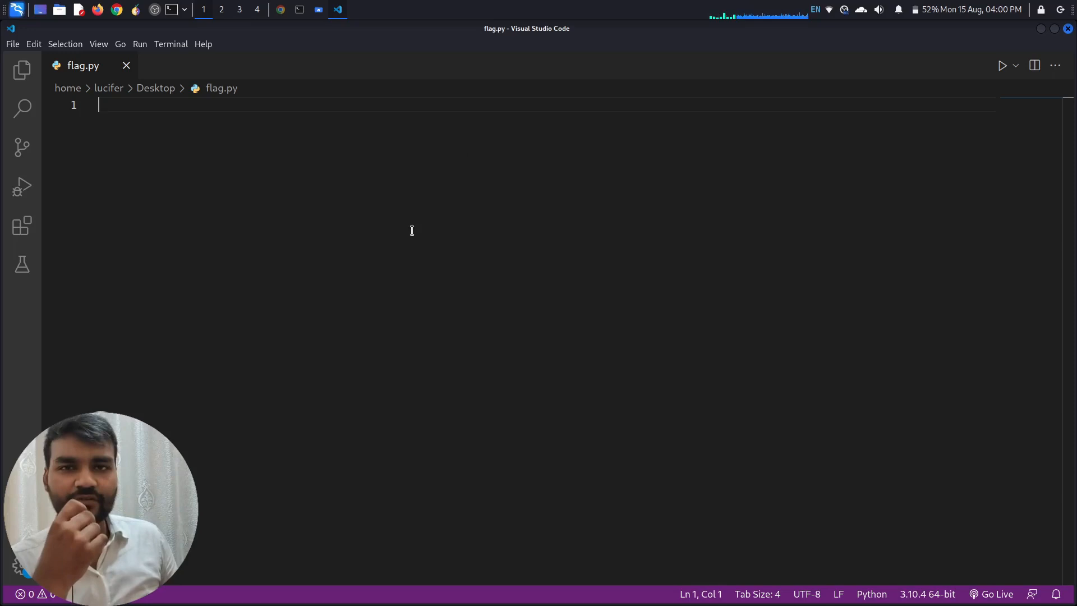
{"action": "mouse_move", "coordinate": [485, 138]}
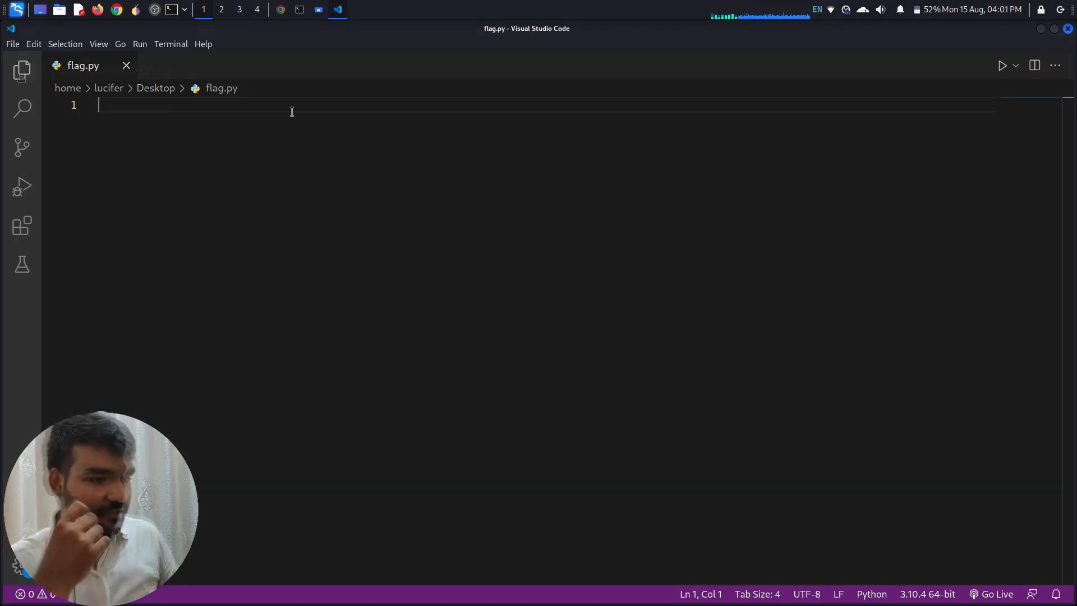
{"action": "mouse_move", "coordinate": [221, 273]}
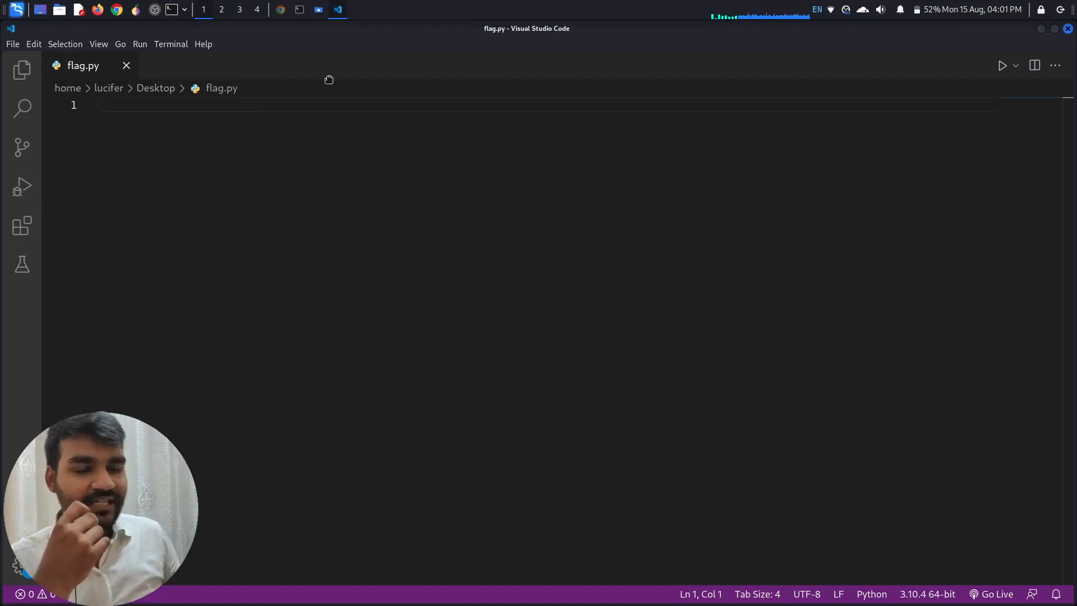
Import turtle and tkinter, read the screen size, and create a #87CEEB canvas sized to it
{"action": "left_click", "coordinate": [299, 9]}
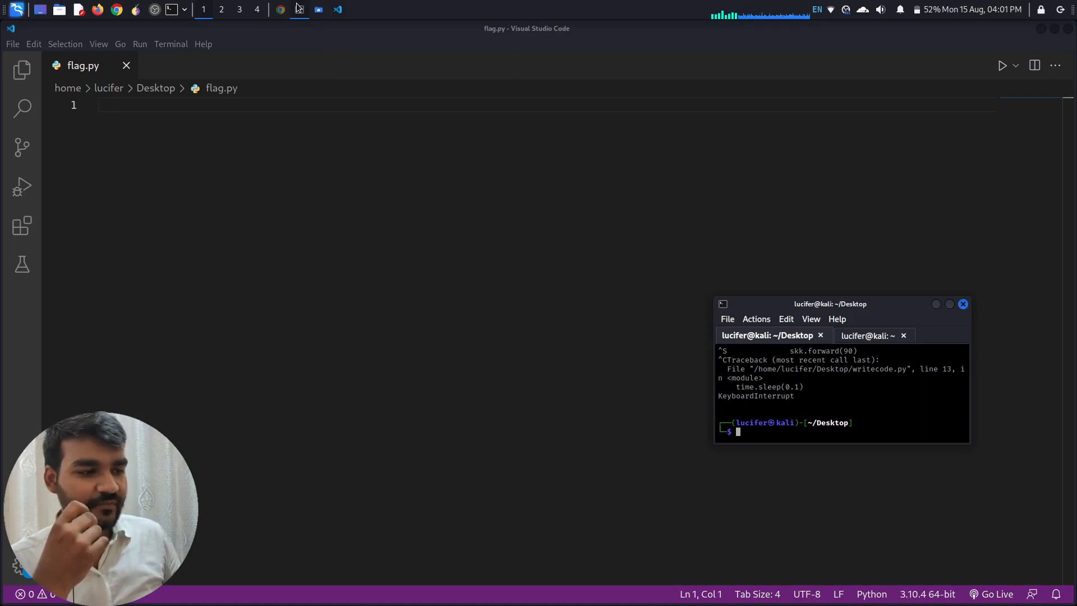
{"action": "type", "text": "import time"}
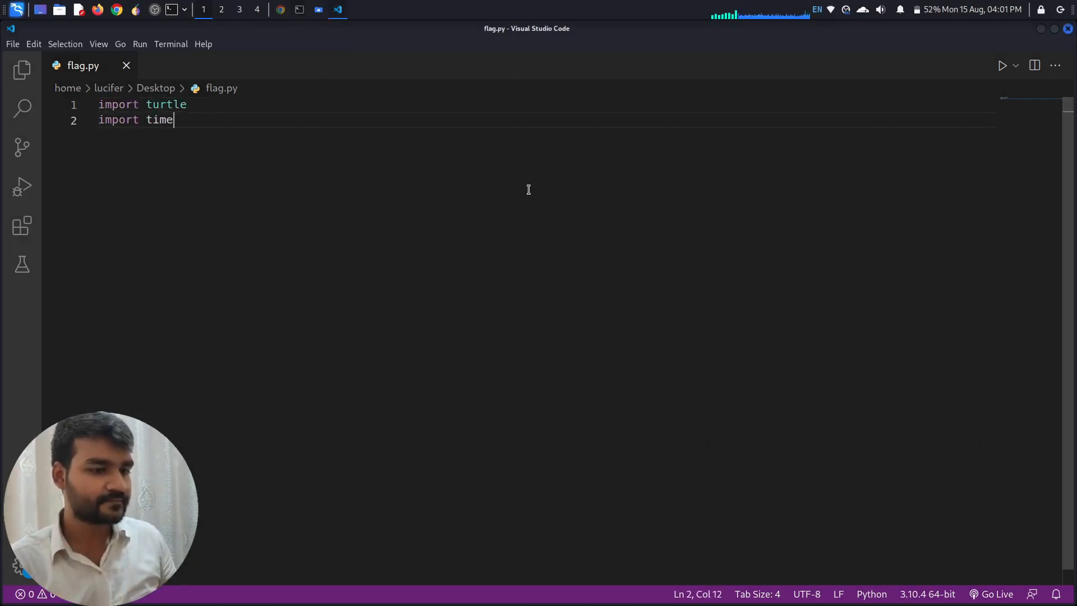
{"action": "type", "text": "from tkinter import *"}
{"action": "type", "text": "w = window.winfo"}
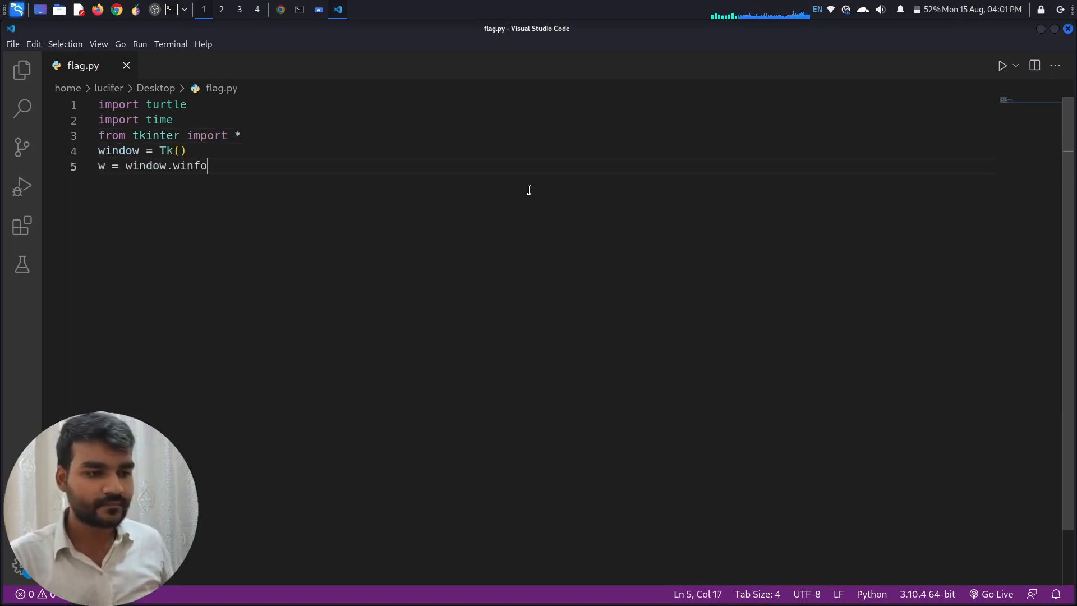
{"action": "type", "text": "_screenwidth()"}
{"action": "type", "text": "turtle.screensiz"}
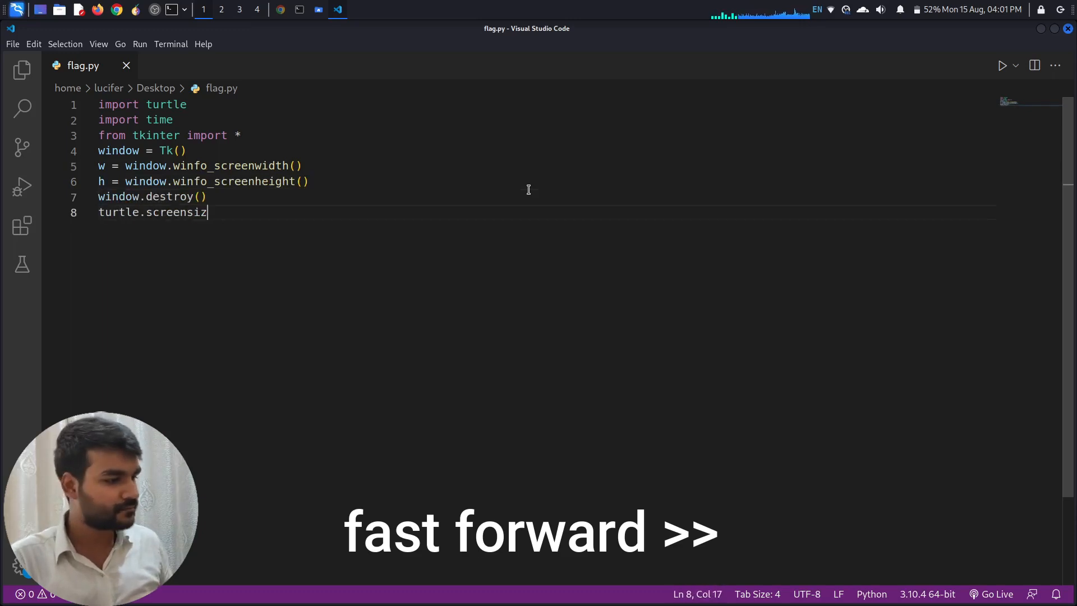
{"action": "type", "text": "(canvwidth=w//2+100, canvheight=h//2, bg=\"#87CEEB"}
{"action": "type", "text": "w ="}
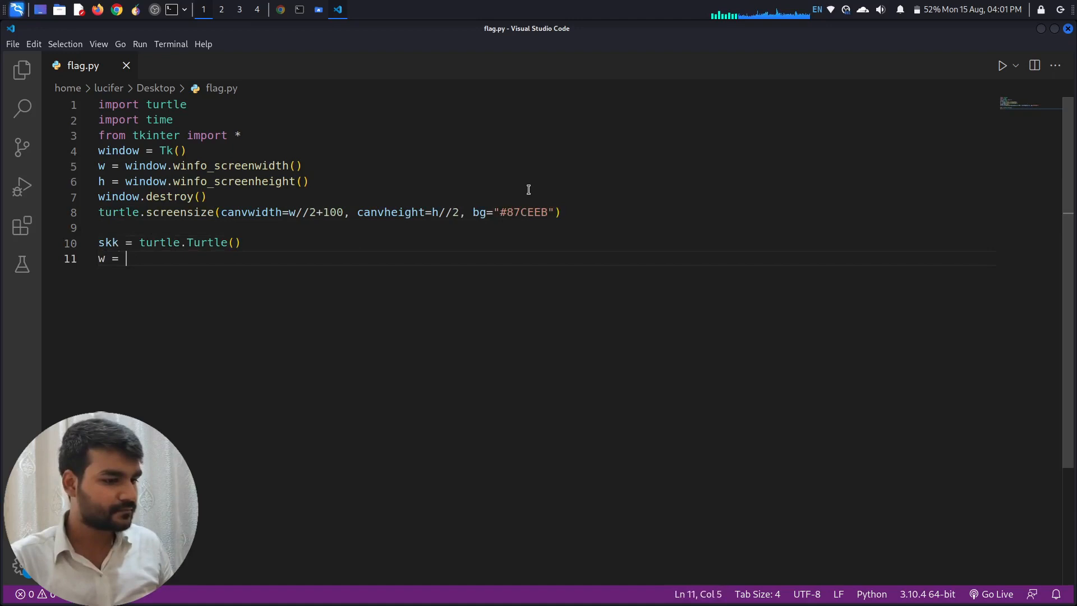
Create the skk turtle and write the strips(h, c) function that fills a 200-wide coloured strip
{"action": "type", "text": "0.9 * (w//2)"}
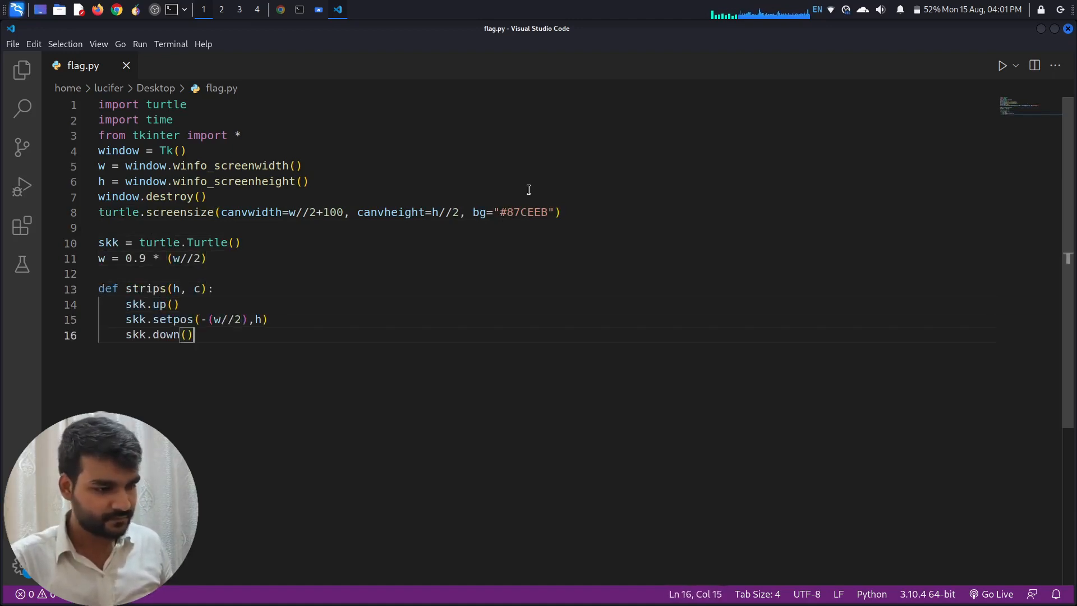
{"action": "type", "text": "skk.fillcolor(c)"}
{"action": "type", "text": "skk.forward"}
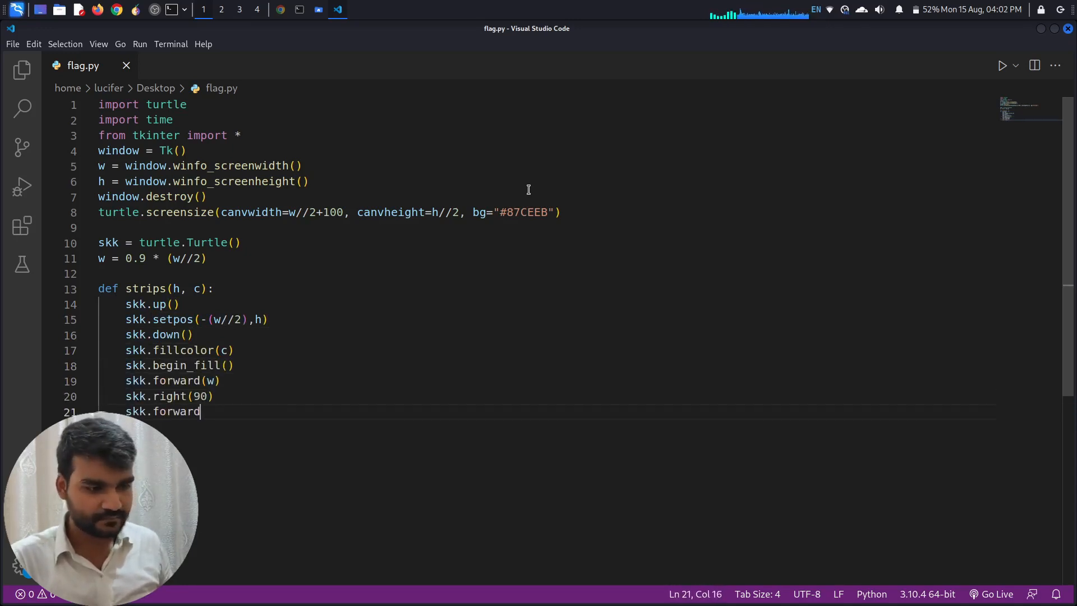
{"action": "type", "text": "(200)"}
{"action": "type", "text": "skk.down("}
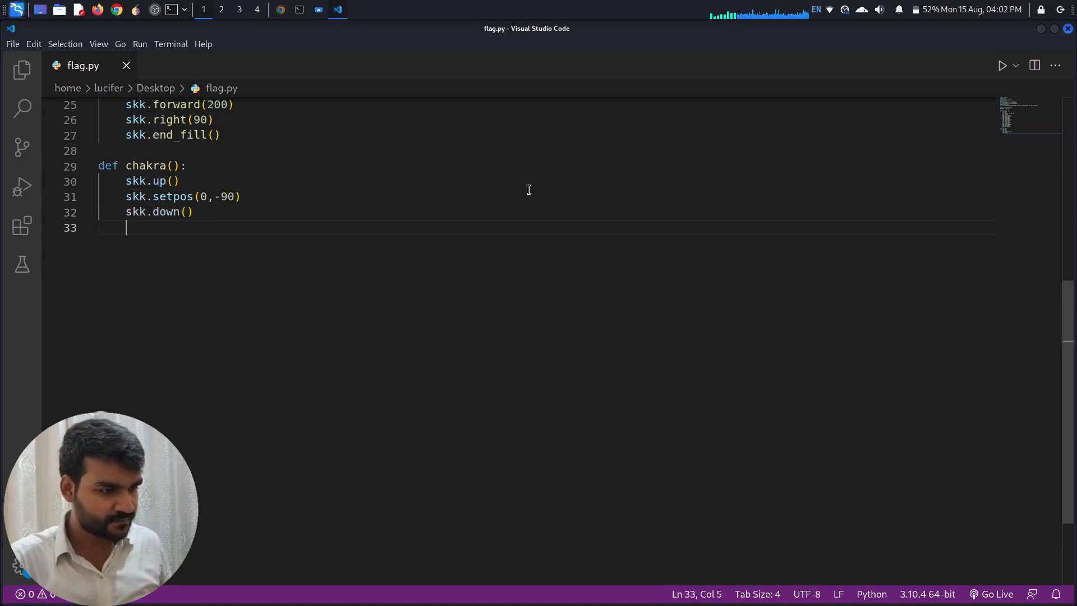
Write chakra() with width 5, circle(90) and a 24-spoke loop, then begin message()
{"action": "type", "text": "skk.width(5)"}
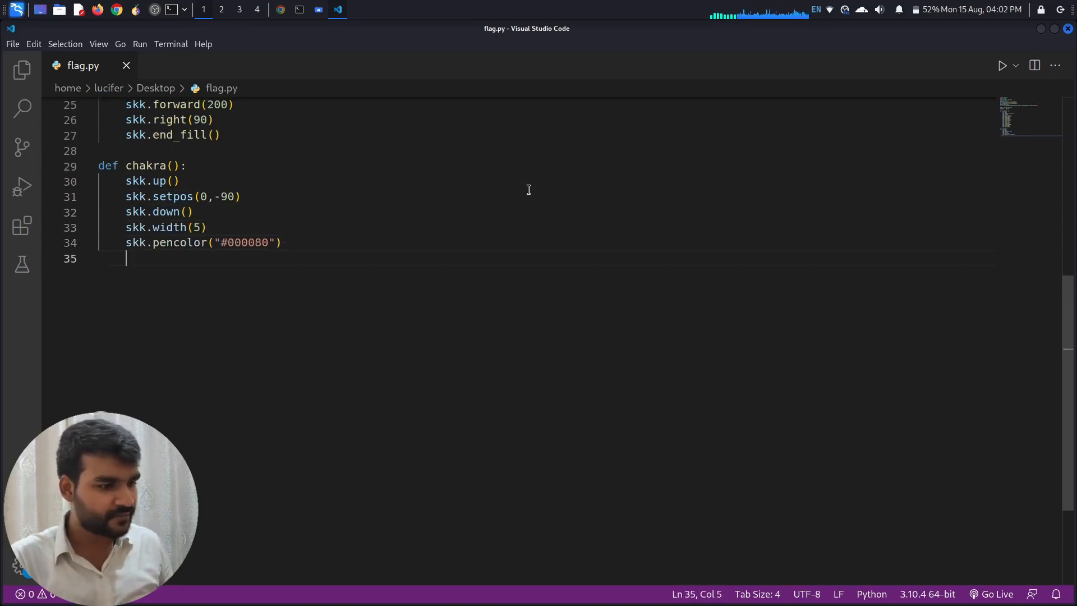
{"action": "type", "text": "skk.circle(90)"}
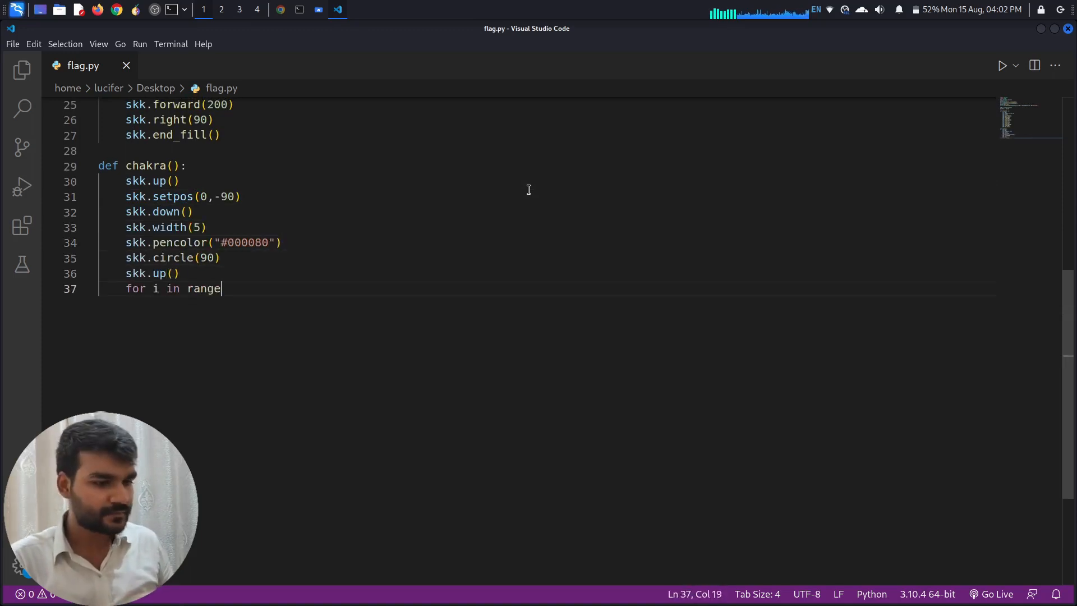
{"action": "type", "text": "(24):"}
{"action": "type", "text": "skk.setpos"}
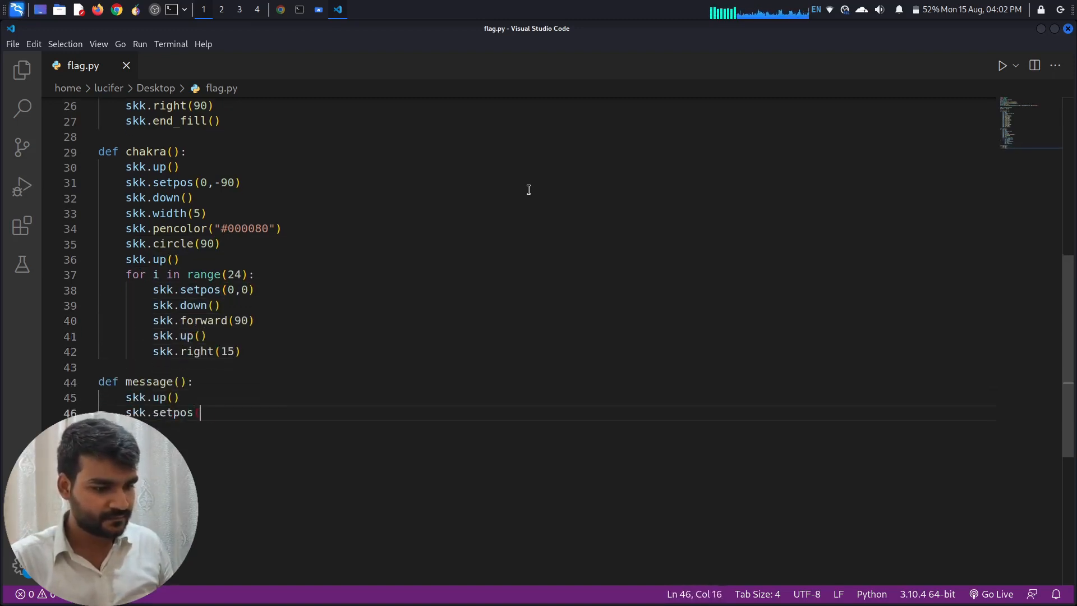
Write "Happy" left-aligned at -(w//2)+50 and "Independence" centred in Deja Vu Sans Mono 40 bold
{"action": "type", "text": "(-(w//2)+50,-365)"}
{"action": "type", "text": "skk.write(\"Happy\", move=T"}
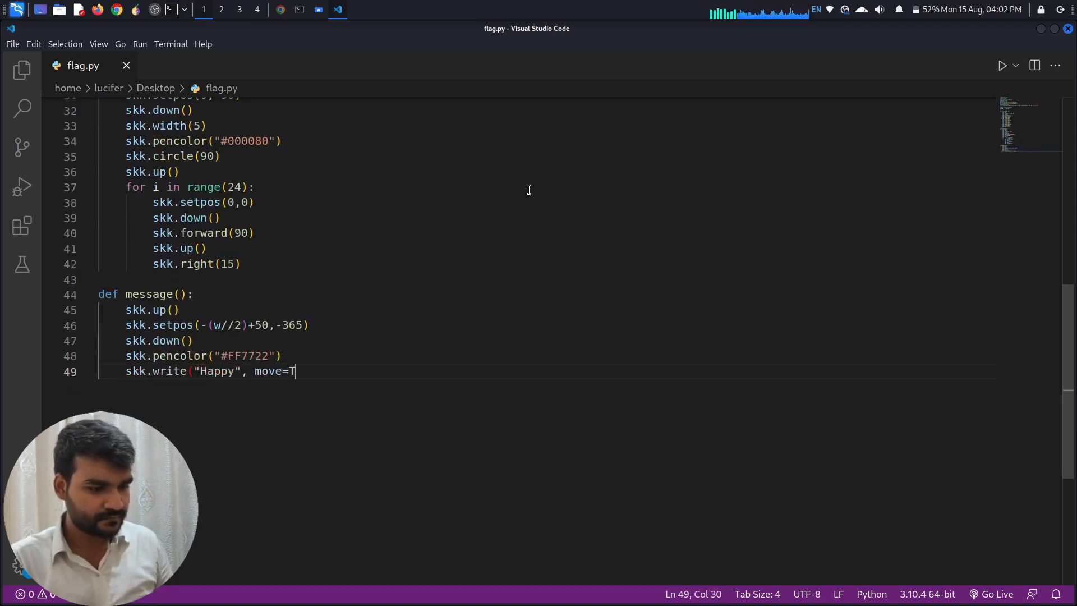
{"action": "type", "text": "rue, align=\"left\", font=(\"Deja Vu Sans"}
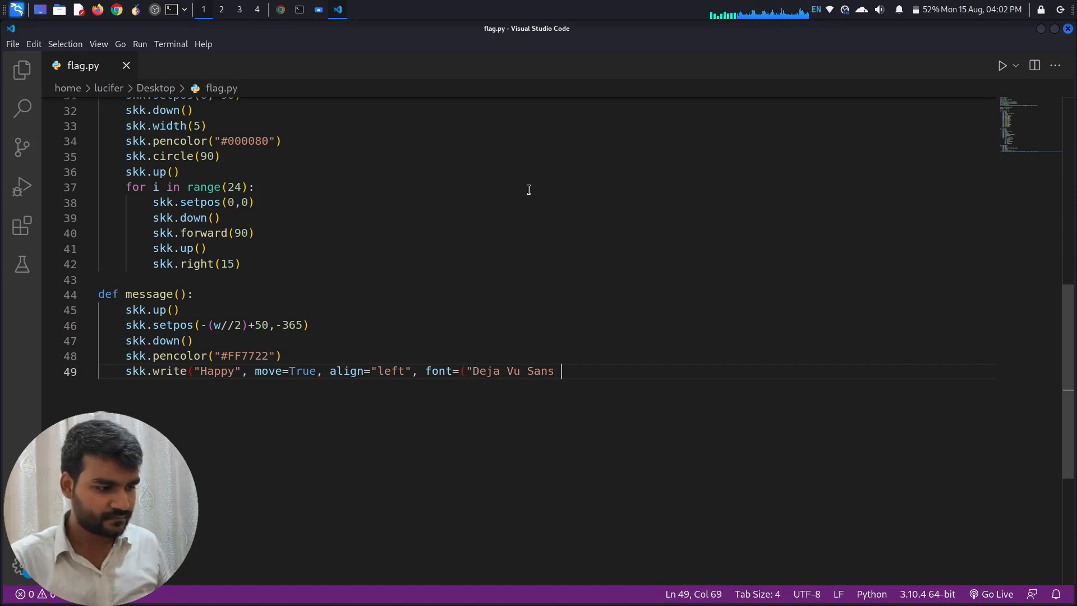
{"action": "type", "text": "Mono\", 40, \"bold\"))"}
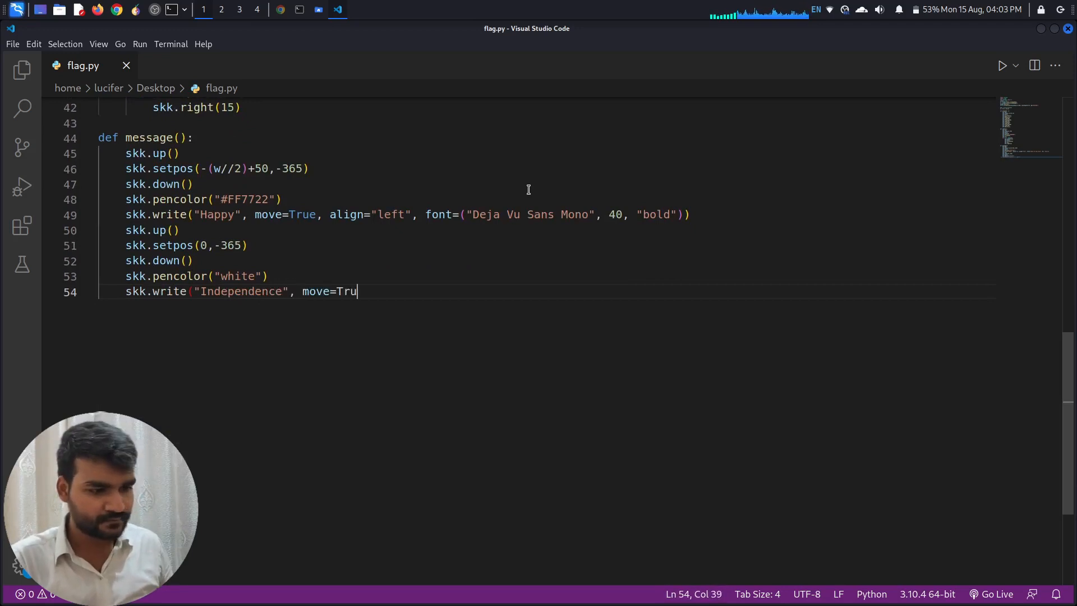
{"action": "type", "text": "e, align=\"center\", font=(\"Deja Vu Sans Mono\", 40, \"bold\"))"}
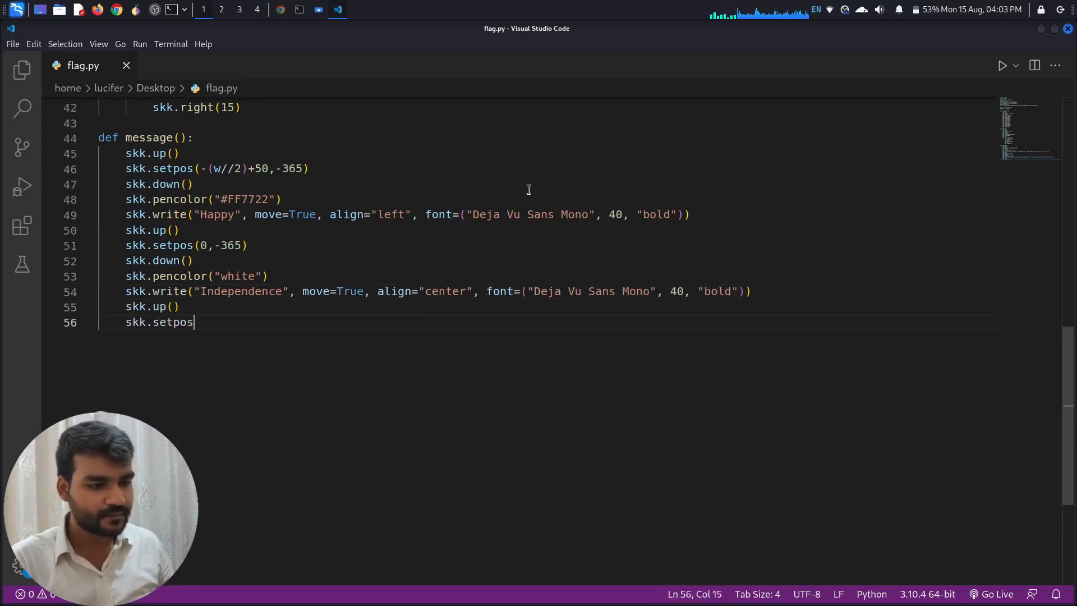
Write "Day" right-aligned at (w//2)-110 in green #138808 with the same font
{"action": "type", "text": "((w//2)-110,-365)"}
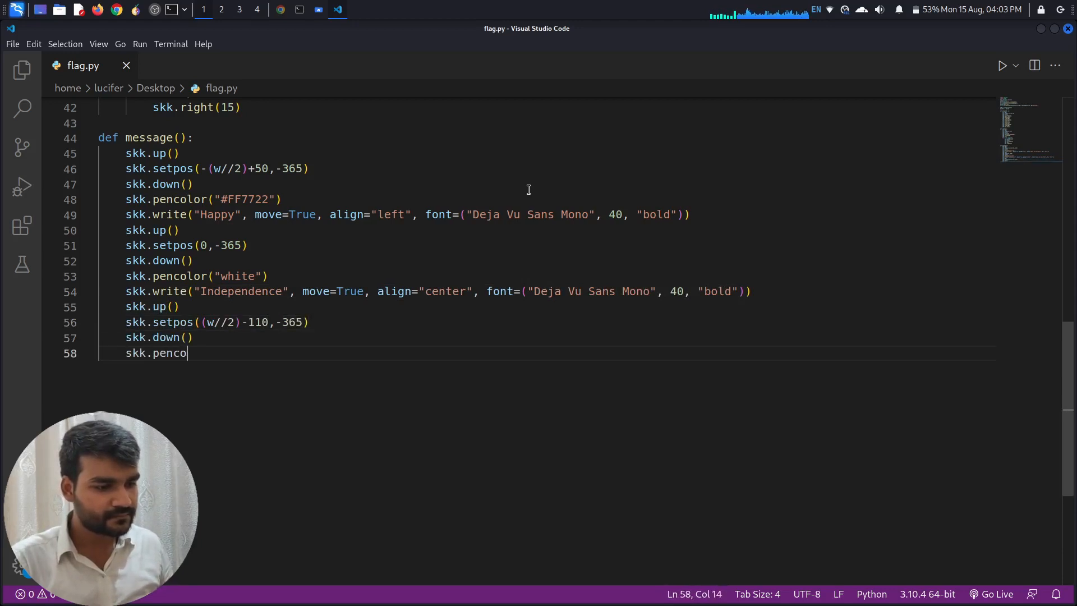
{"action": "type", "text": "lor(\"#138808\")"}
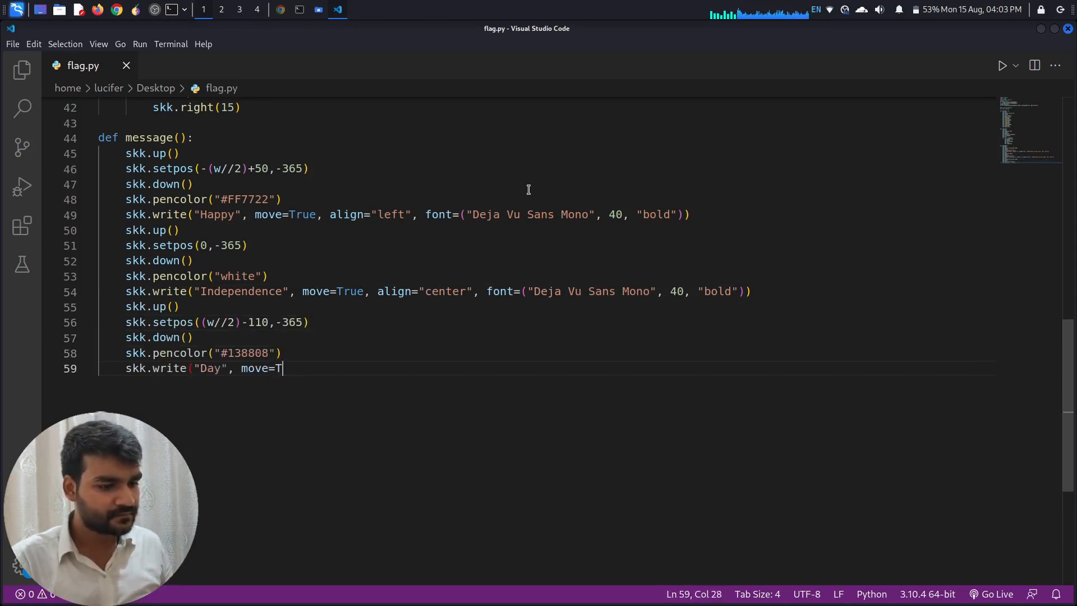
{"action": "type", "text": "rue, align=\"right\", font=(\"Deja Vu Sans Mono\", 40, \"bold\""}
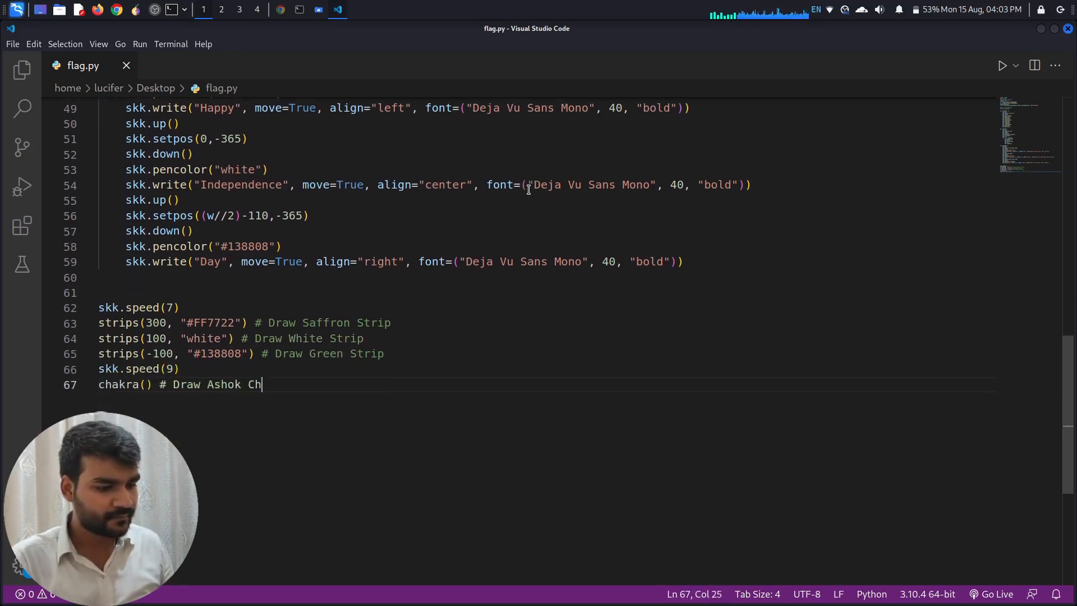
Add the top-level calls: speed, three strips(), chakra(), message() and turtle.done()
{"action": "type", "text": "akra"}
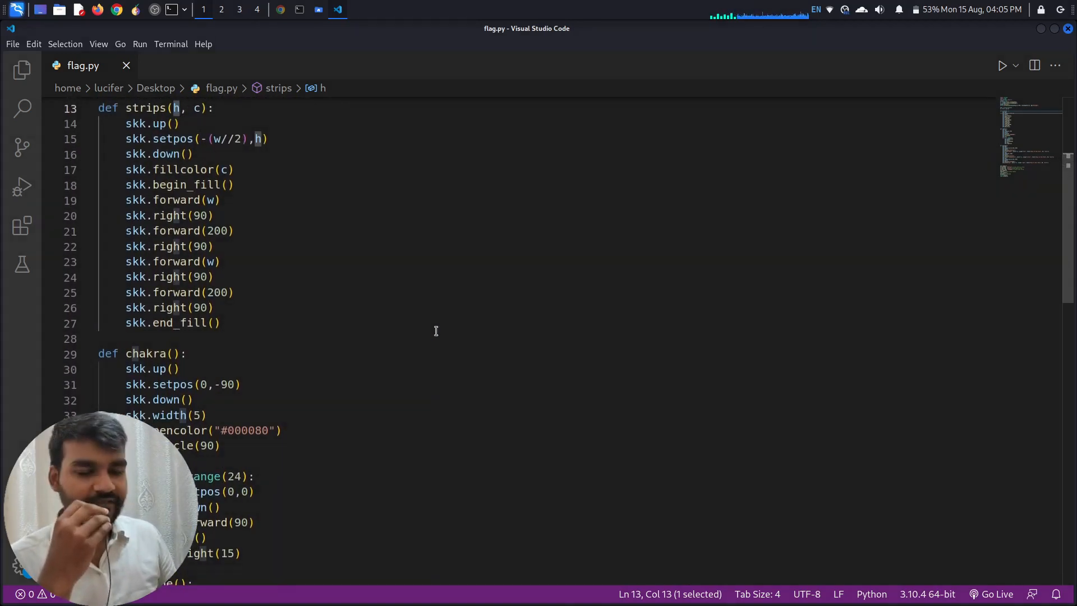
{"action": "scroll", "scroll_direction": "down", "scroll_amount": 3}
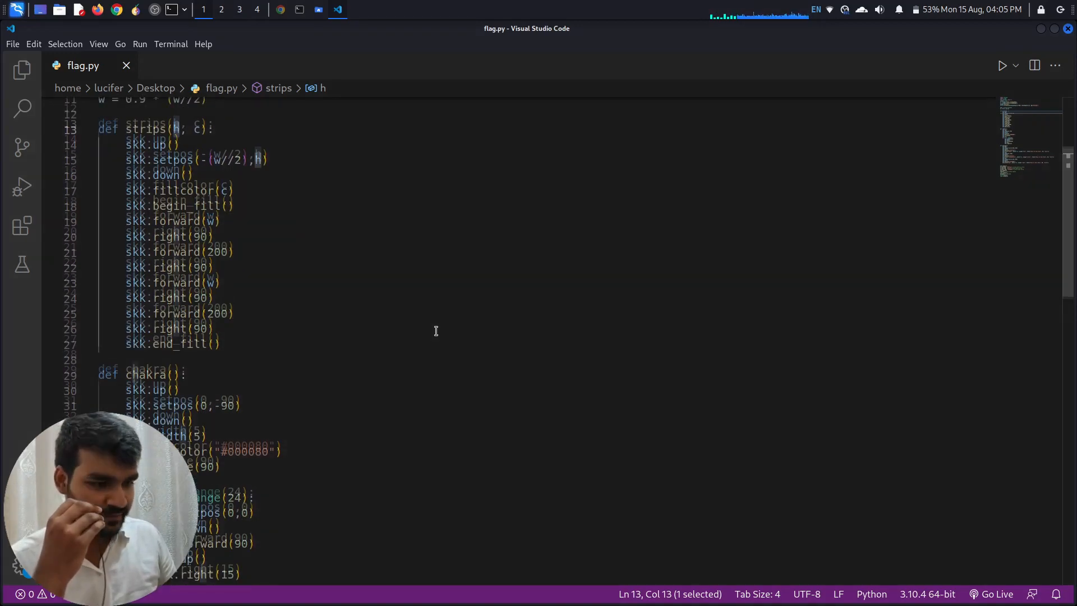
{"action": "scroll", "scroll_direction": "up", "scroll_amount": 3}
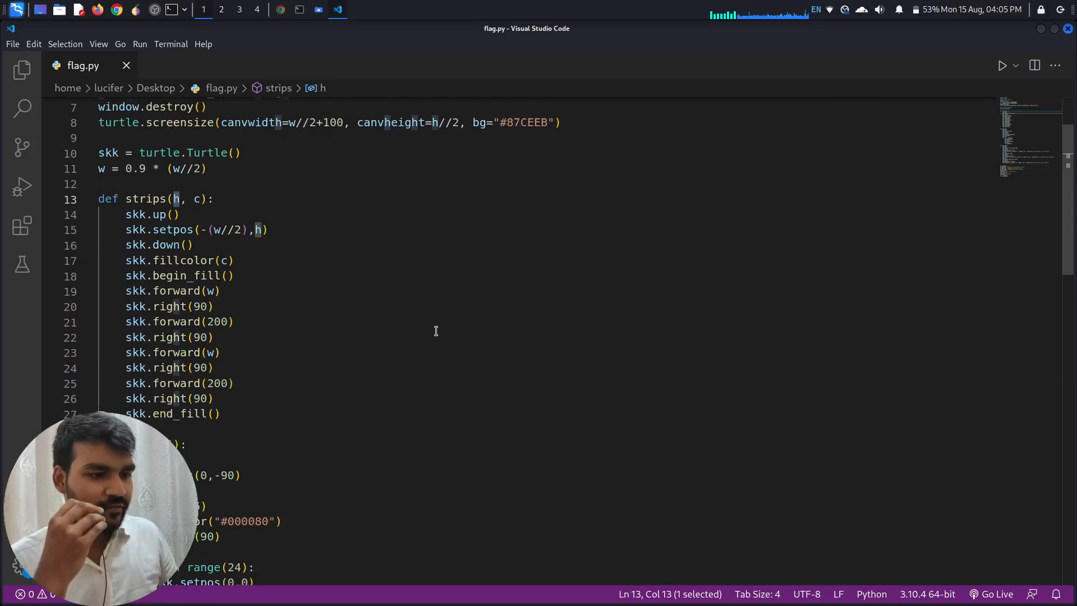
{"action": "scroll", "scroll_direction": "down", "scroll_amount": 3}
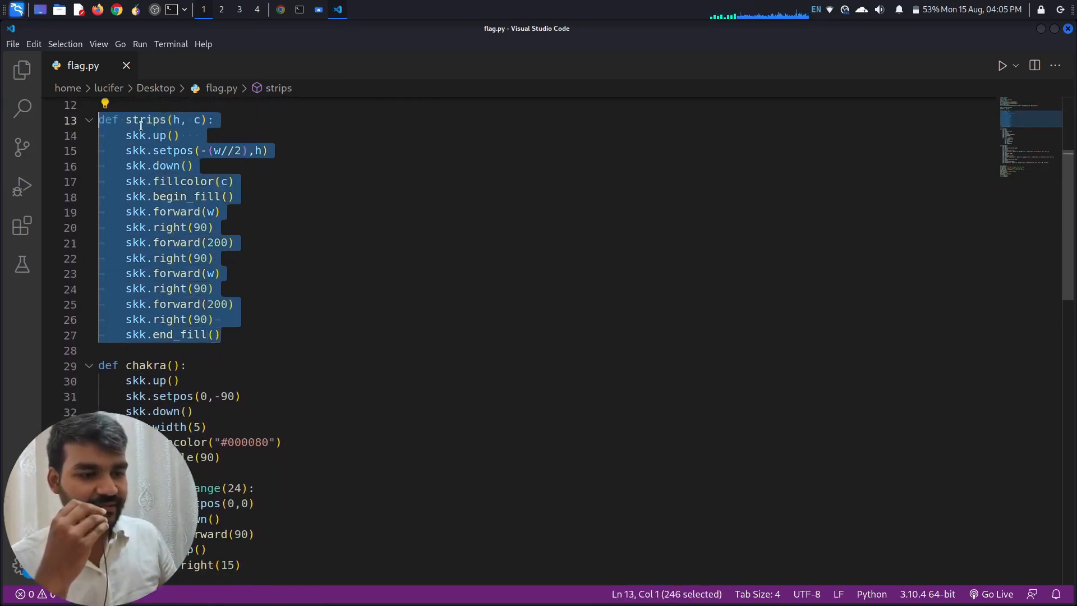
{"action": "double_click", "coordinate": [146, 120]}
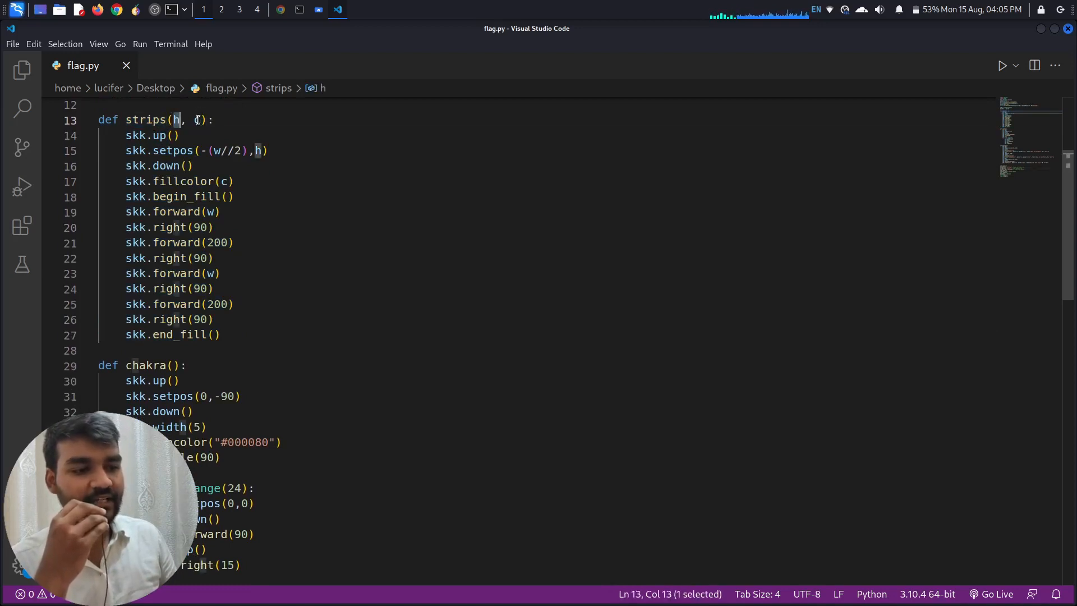
{"action": "scroll", "scroll_direction": "down", "scroll_amount": 3}
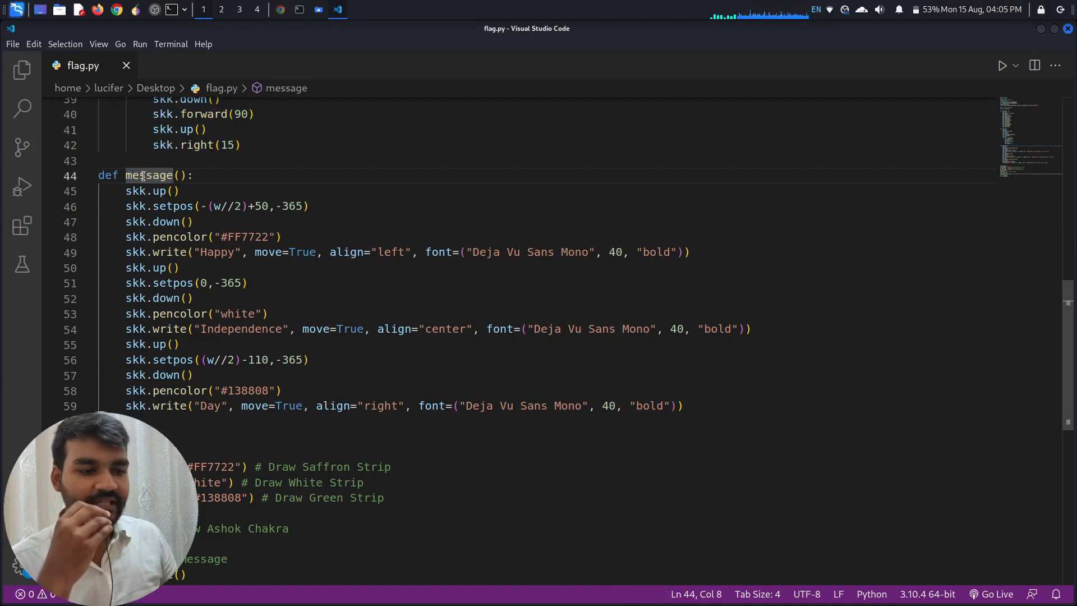
{"action": "double_click", "coordinate": [150, 175]}
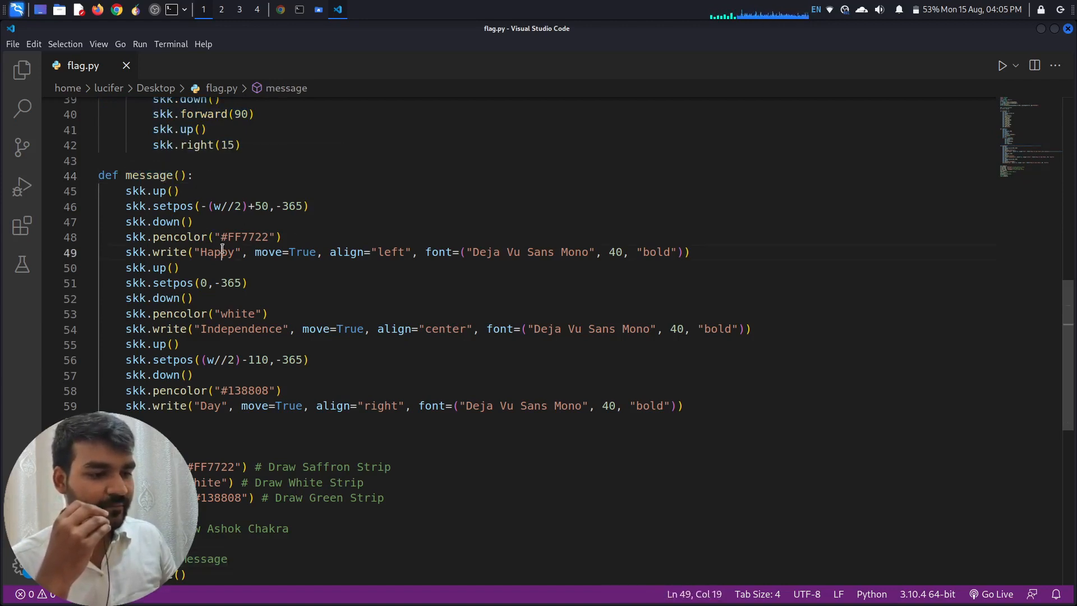
{"action": "double_click", "coordinate": [242, 329]}
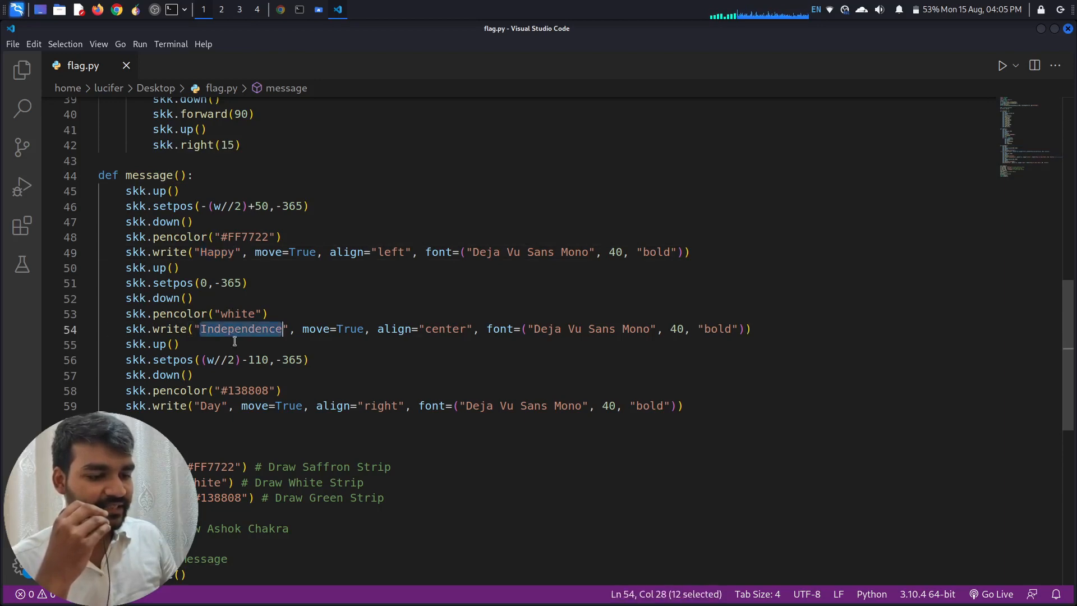
{"action": "double_click", "coordinate": [210, 405]}
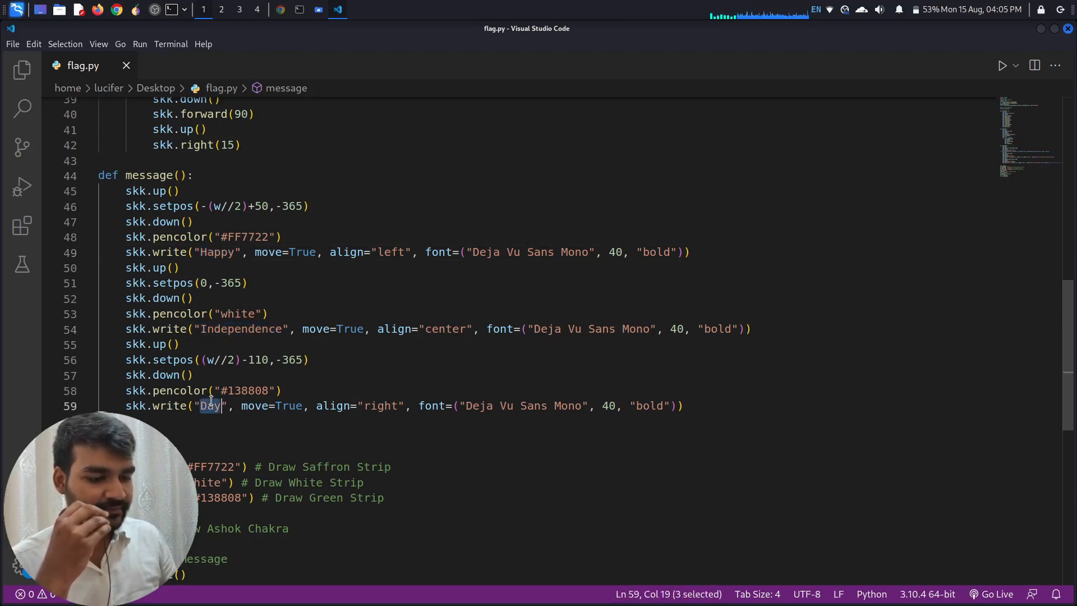
{"action": "scroll", "scroll_direction": "down", "scroll_amount": 3}
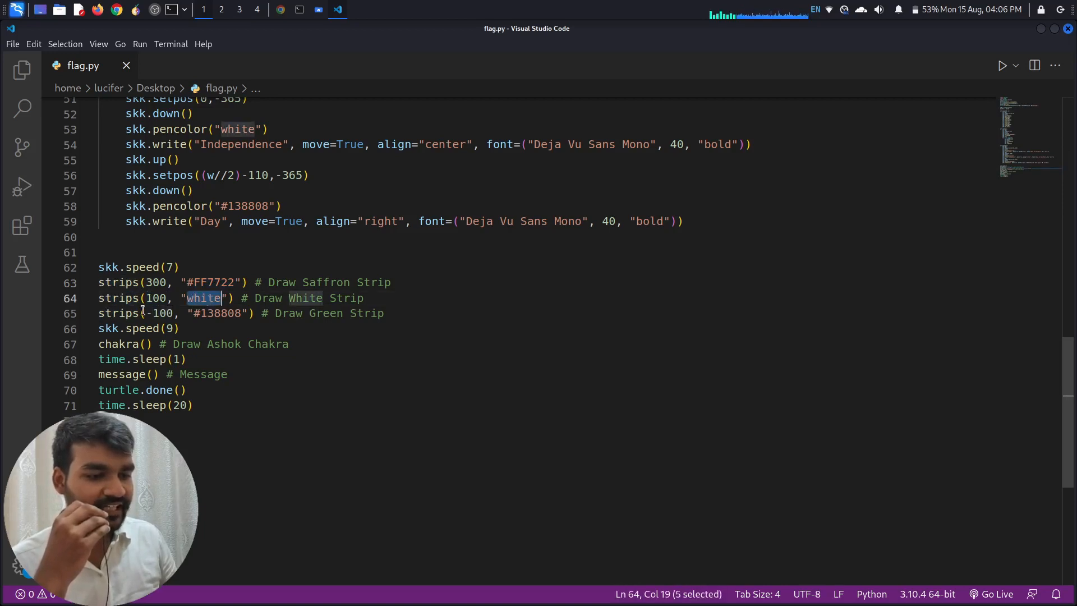
{"action": "double_click", "coordinate": [117, 313]}
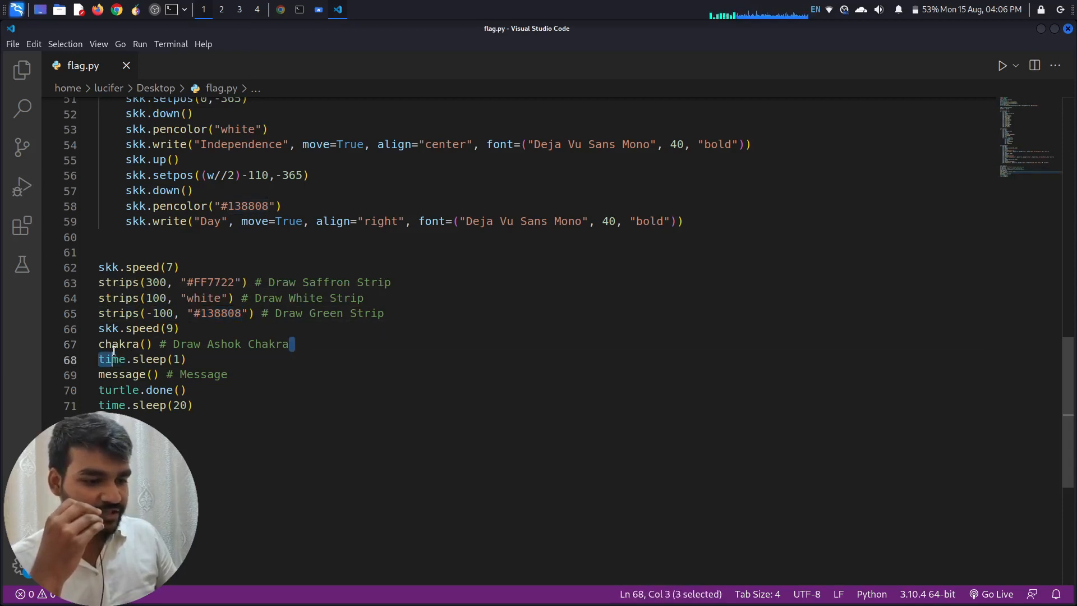
{"action": "left_click", "coordinate": [186, 359]}
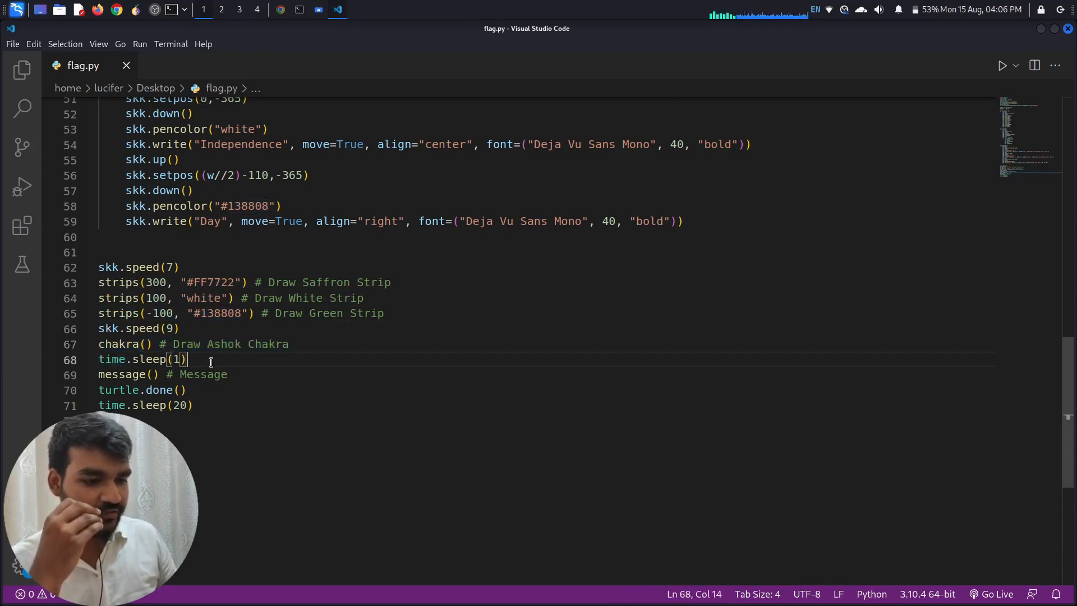
{"action": "double_click", "coordinate": [122, 374]}
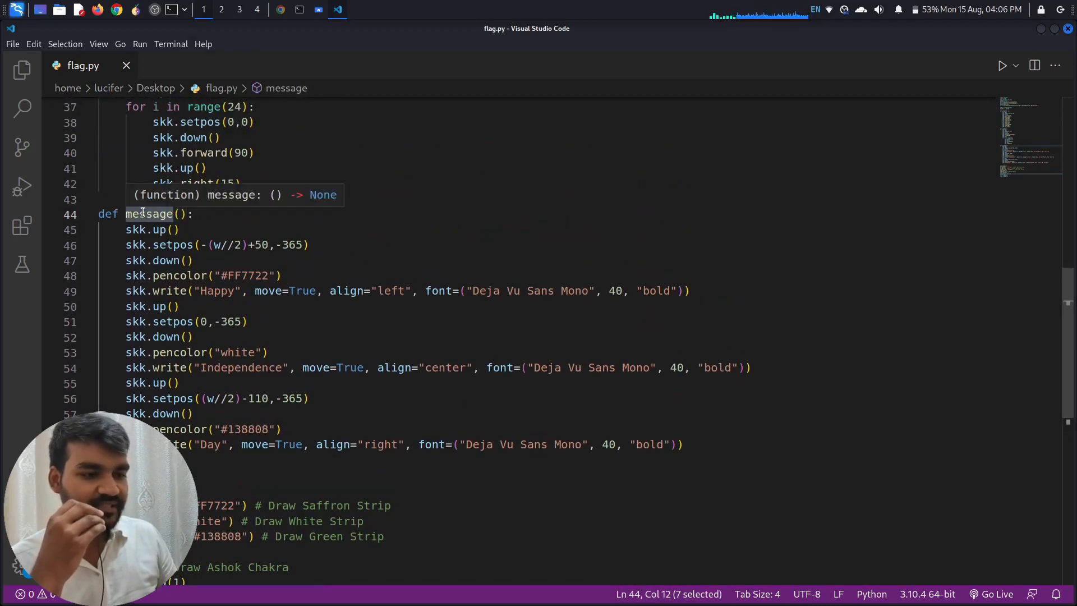
{"action": "scroll", "scroll_direction": "down", "scroll_amount": 3}
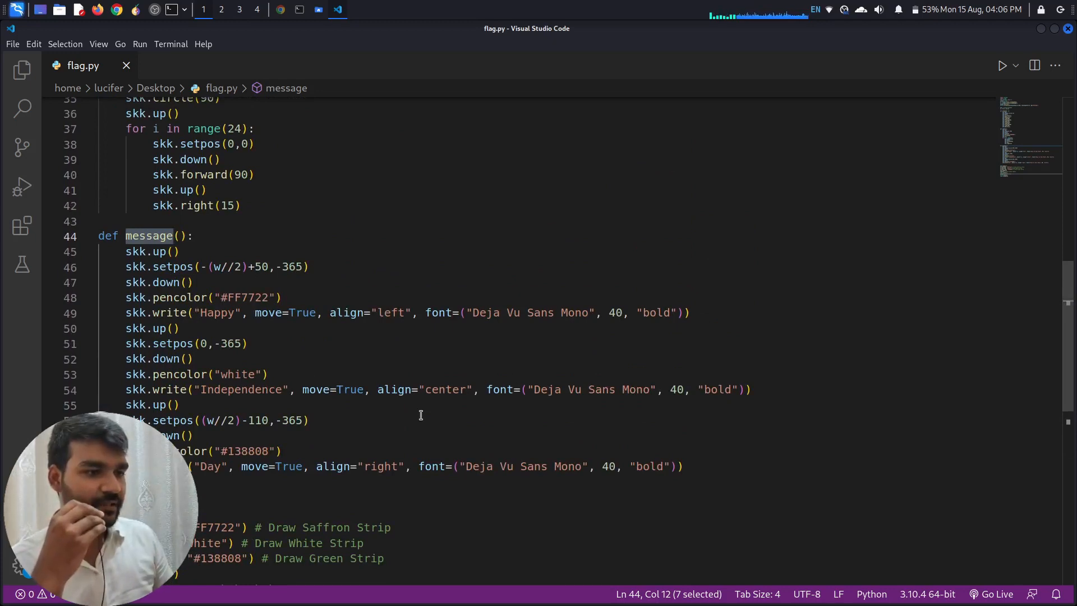
{"action": "left_click", "coordinate": [299, 10]}
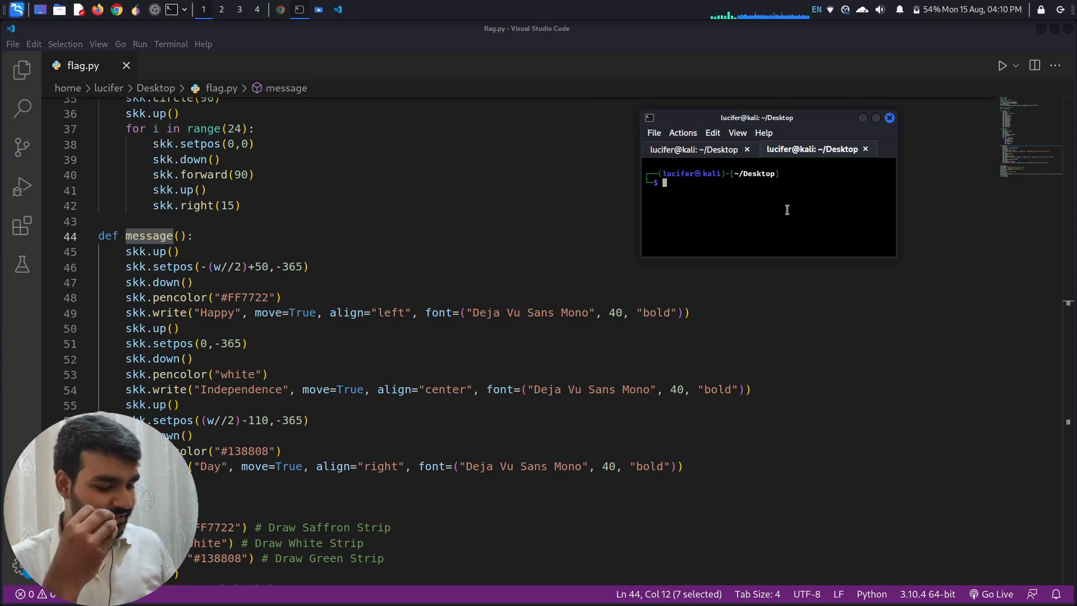
Run python3.9 flag.py to display the tricolour flag in Turtle Graphics
{"action": "type", "text": "python3.9 flag.py"}
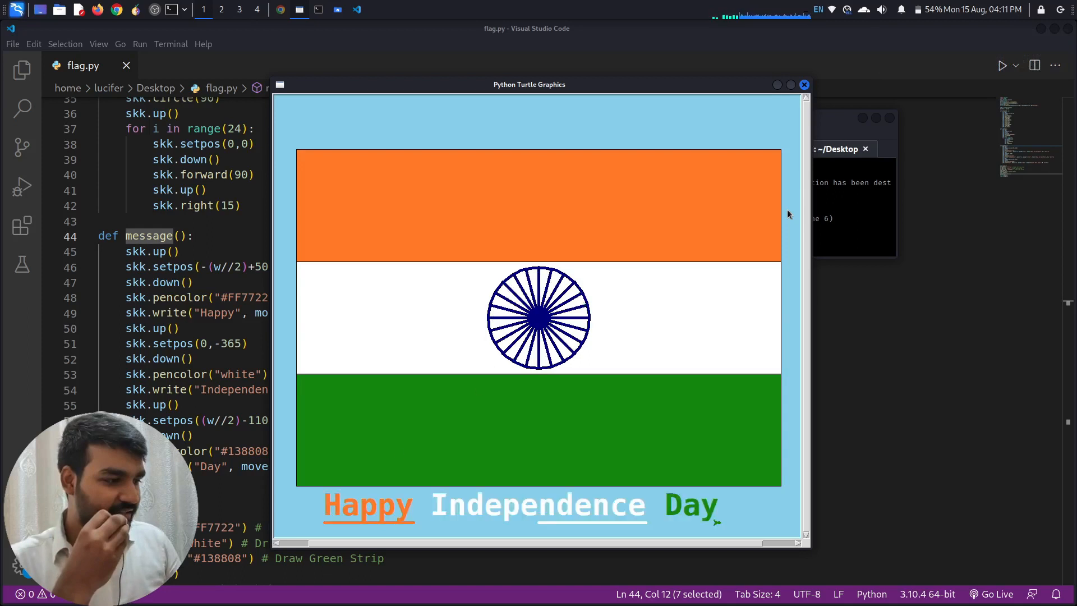
{"action": "mouse_move", "coordinate": [827, 429]}
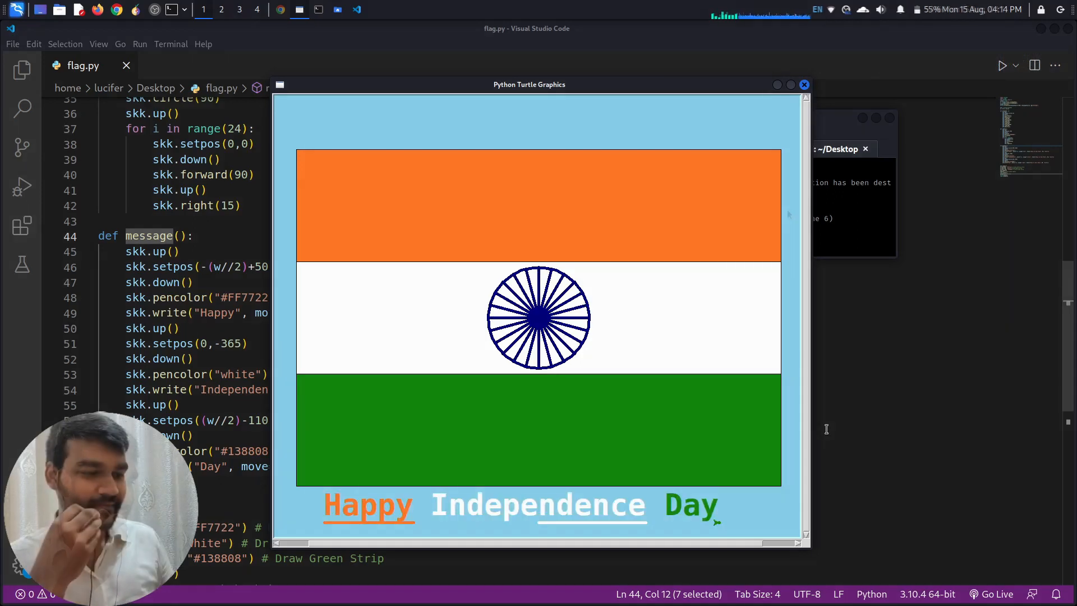